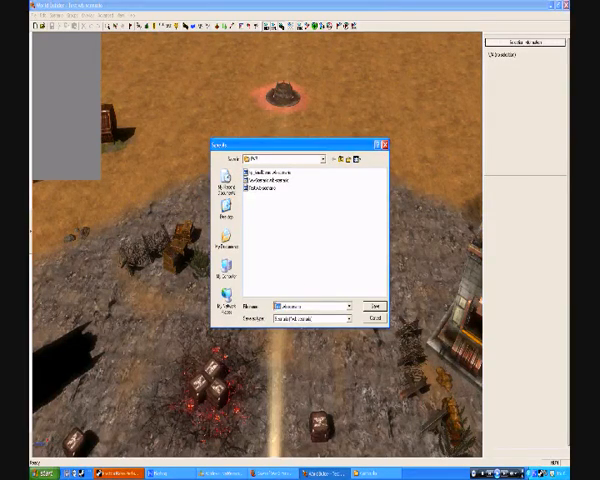
Step: Open the existing Dawn of War II map file and bring up the File menu to save it under a new name
{"action": "left_click", "coordinate": [373, 306]}
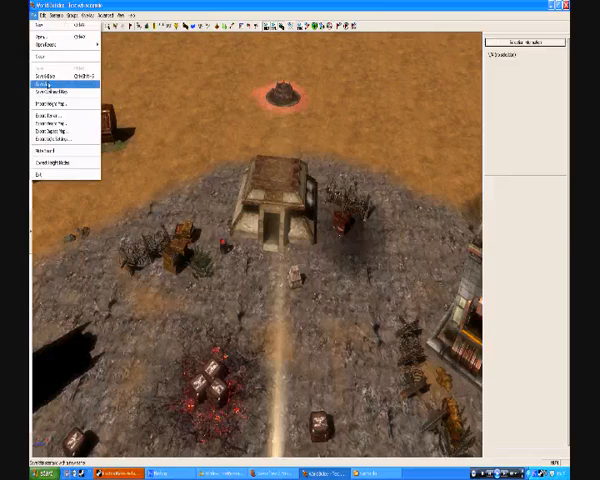
{"action": "left_click", "coordinate": [45, 76]}
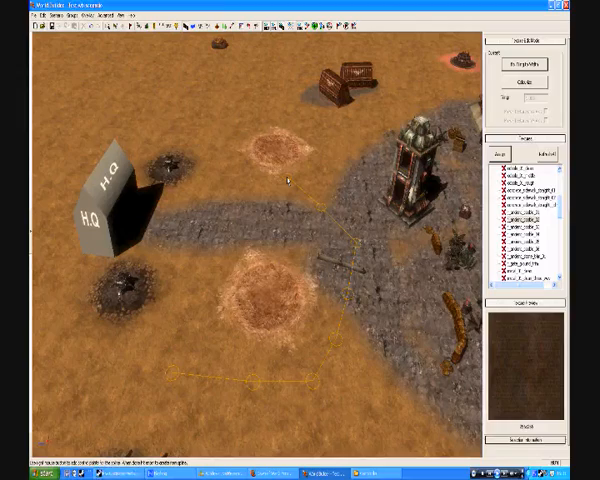
{"action": "mouse_move", "coordinate": [310, 218]}
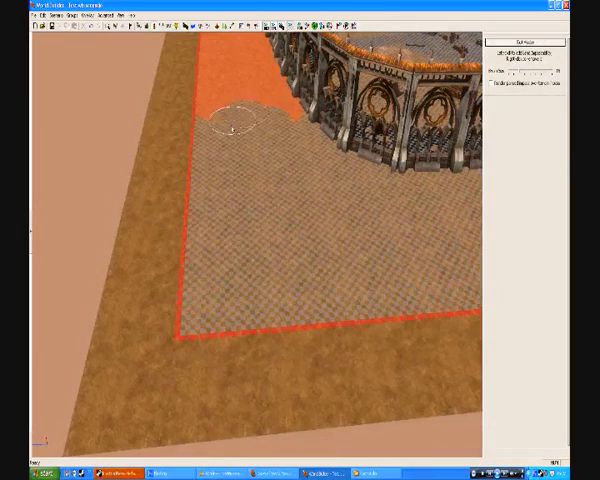
{"action": "mouse_move", "coordinate": [255, 340]}
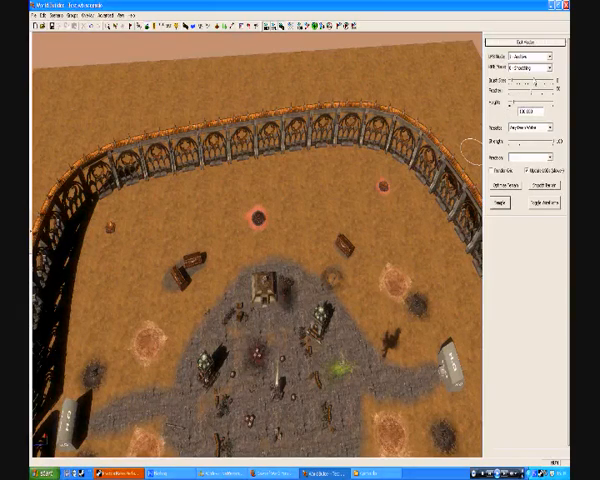
Step: Open the height map brush mode dropdown in the side panel
{"action": "left_click", "coordinate": [547, 65]}
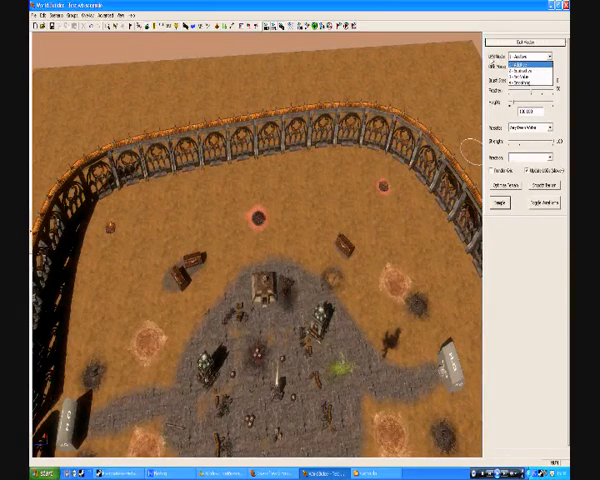